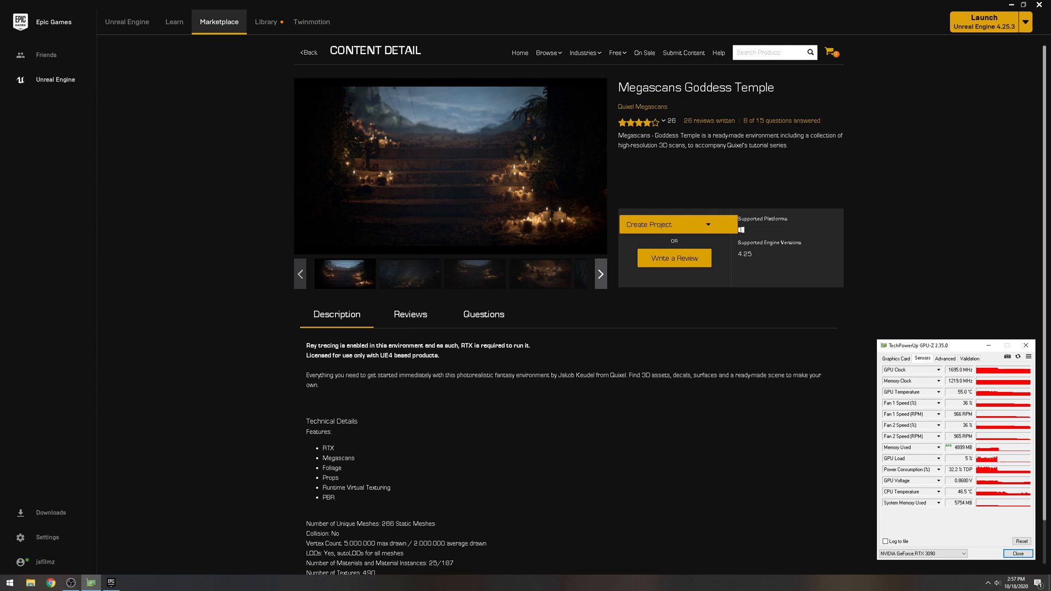
mouse_move(773, 279)
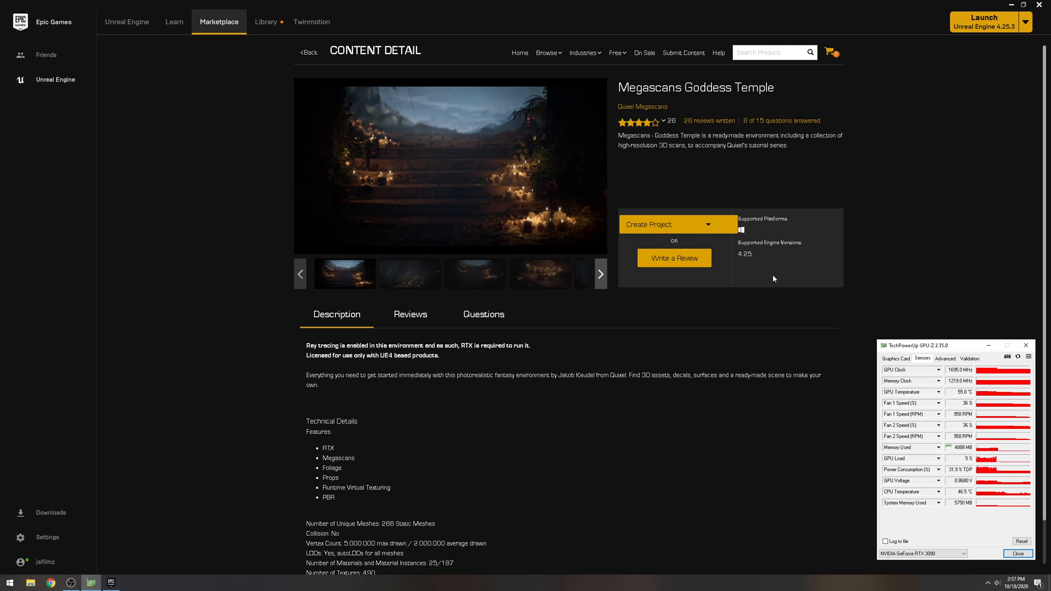
mouse_move(656, 304)
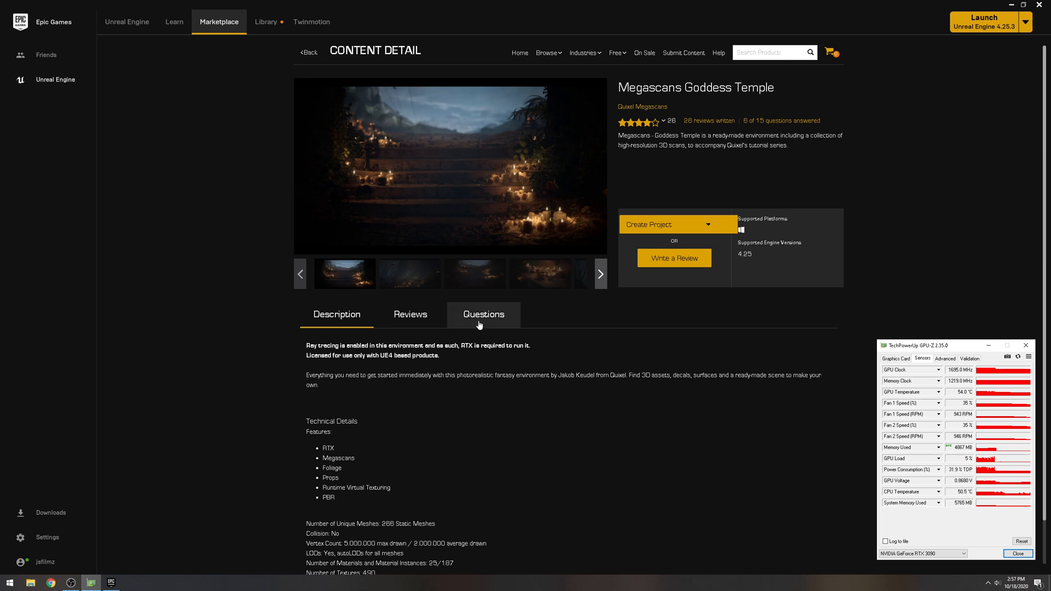
Step: Show the user Questions list on the Megascans Goddess Temple store page and scroll through it
left_click(483, 314)
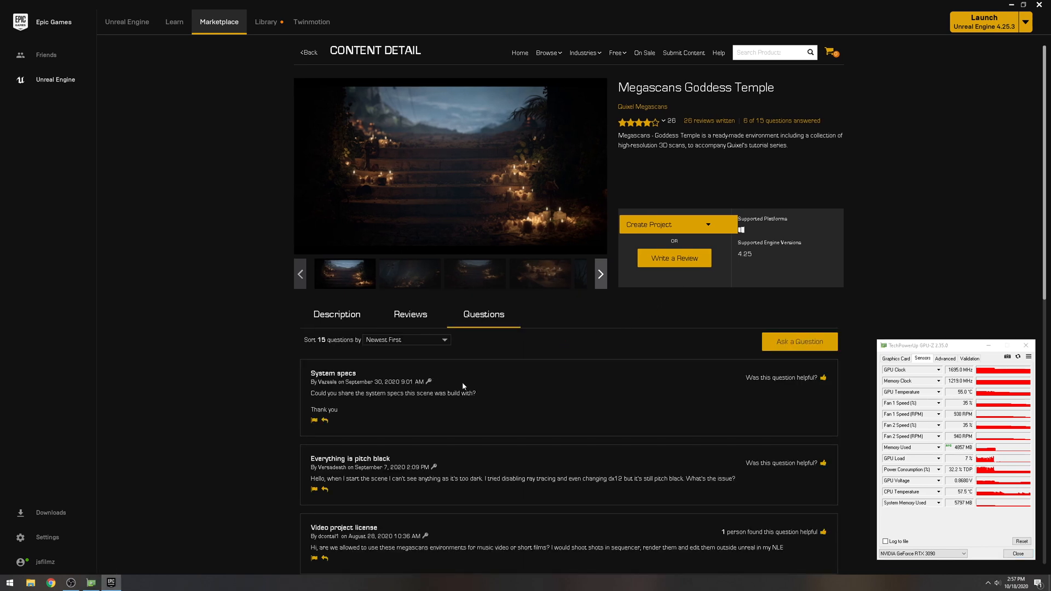
scroll("down", 3)
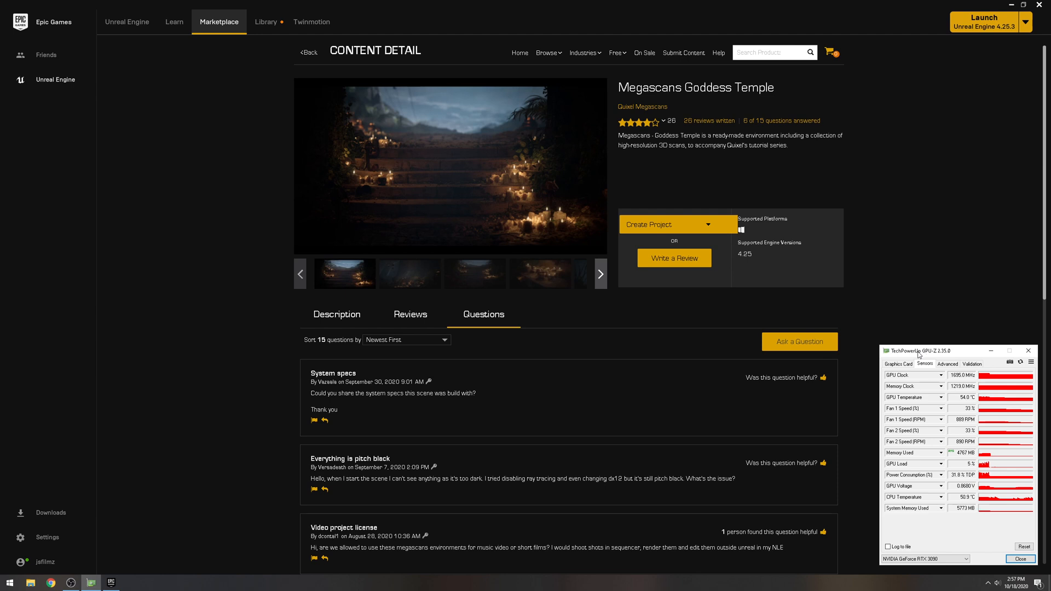
mouse_move(666, 285)
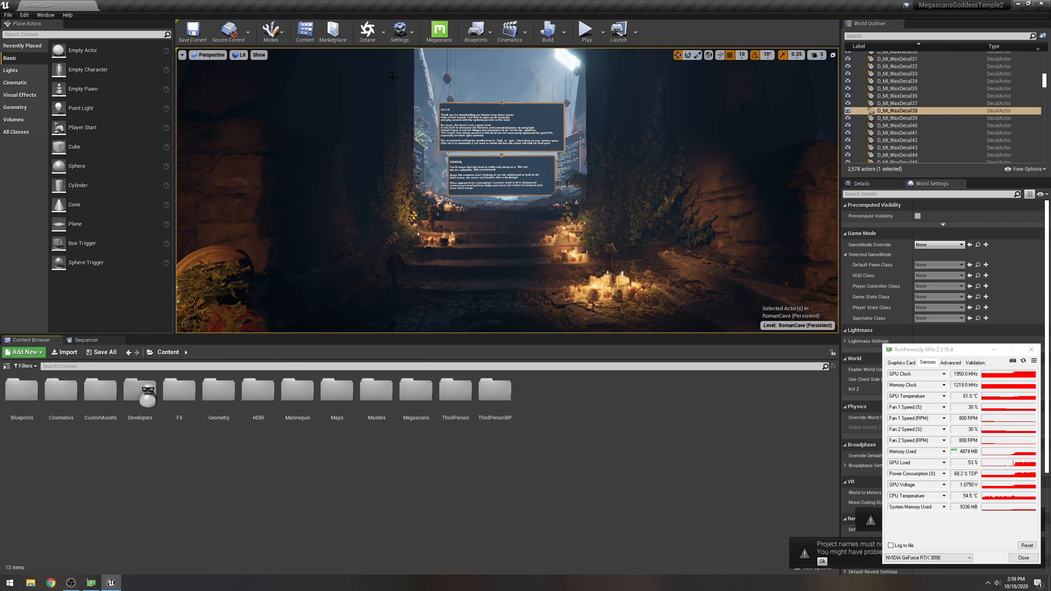
Step: Reveal the viewport display options once the RomanCave level has loaded
left_click(399, 32)
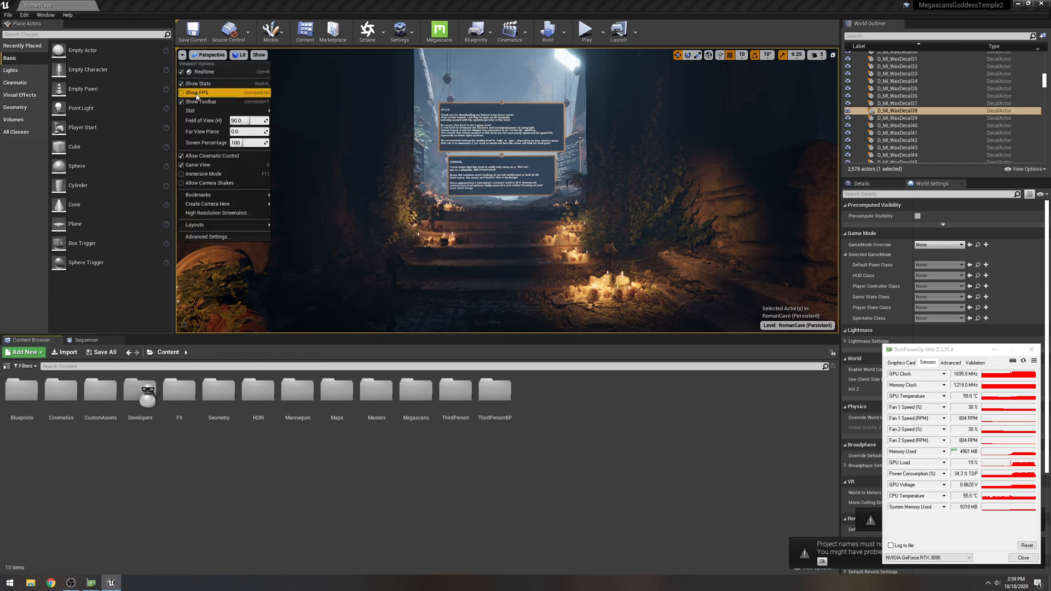
Step: Enable Show FPS so a frame-rate readout overlays the RomanCave viewport
left_click(194, 92)
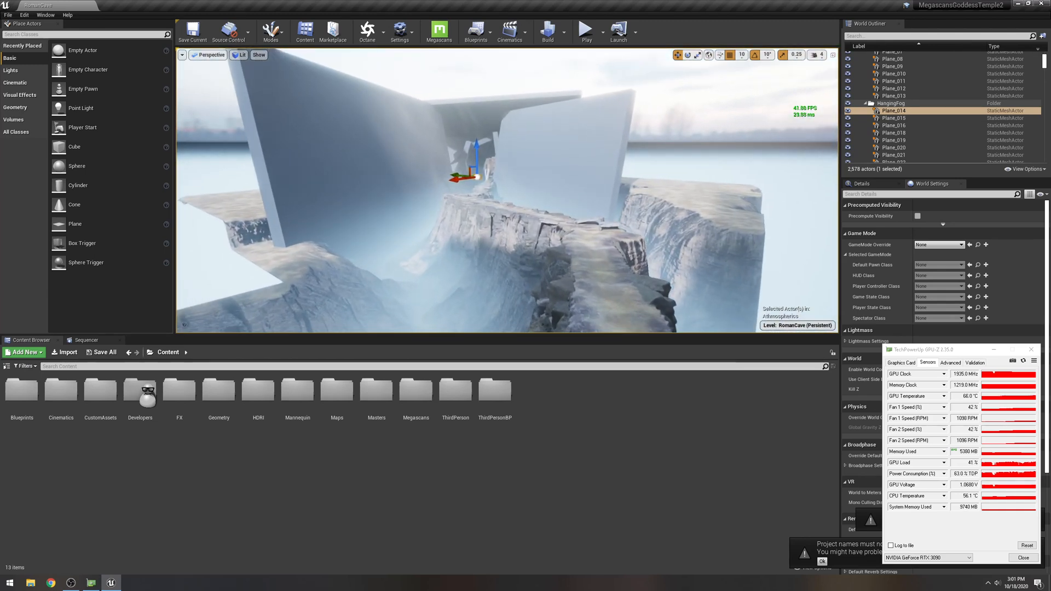
Step: Load the Cinematic_MainShot level sequence and move its playhead to frame 273
left_click(514, 31)
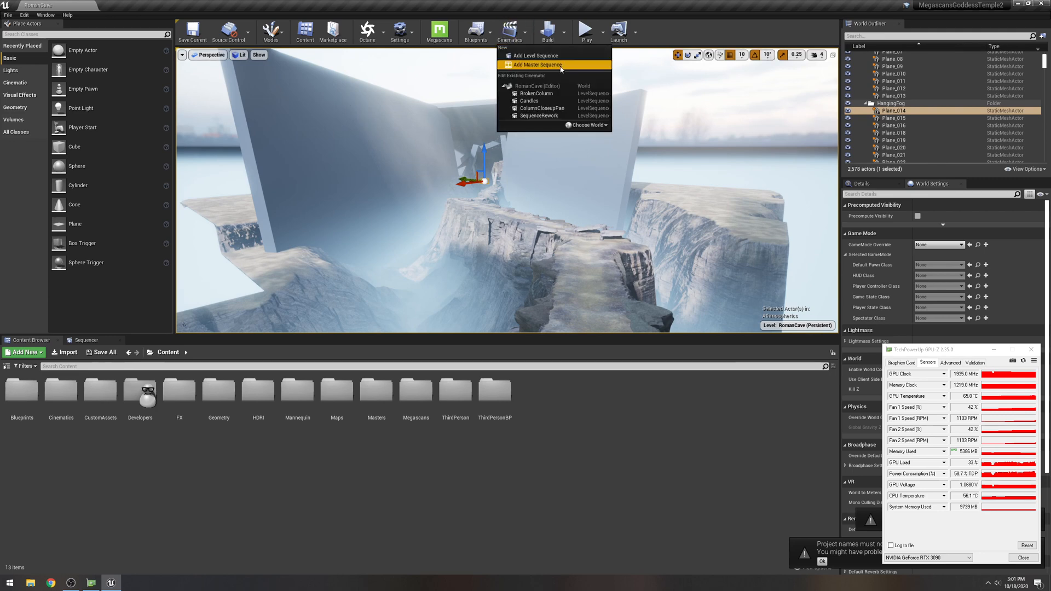
left_click(537, 65)
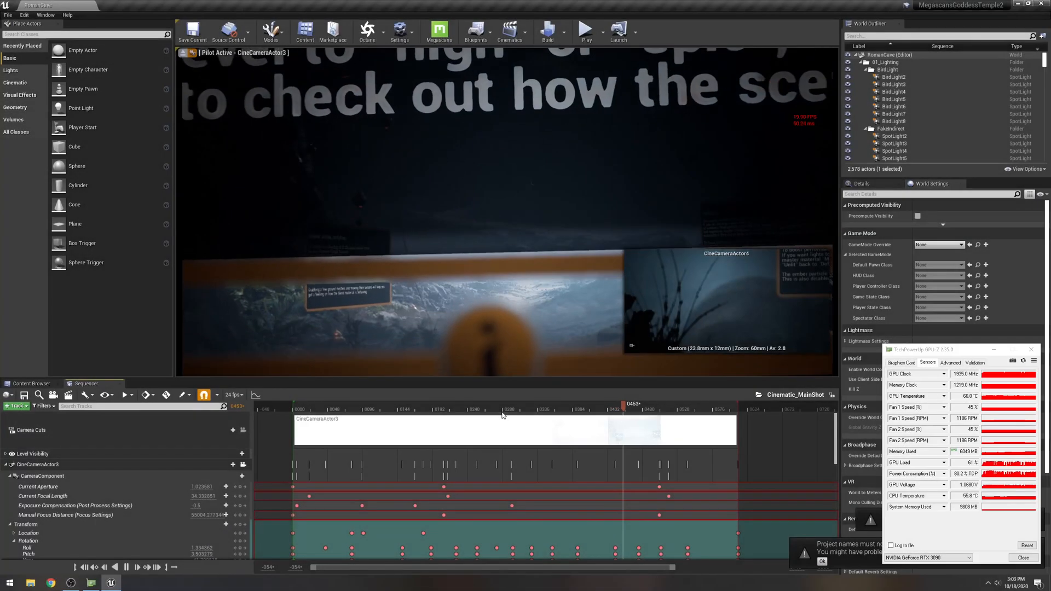
left_click(405, 410)
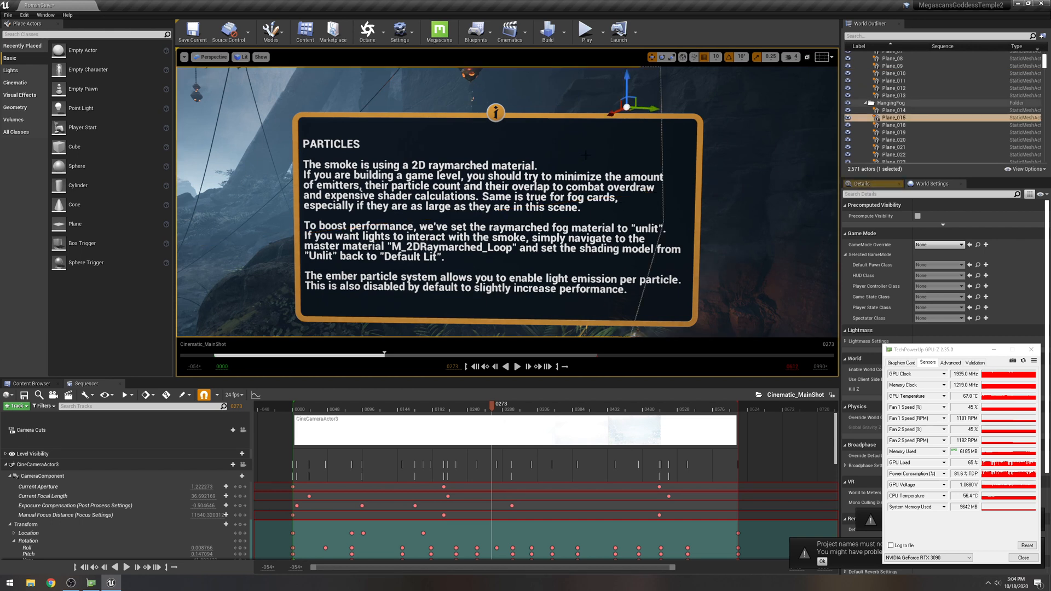
Step: Switch the viewport view mode so the particles info card no longer covers the cave scene
left_click(241, 56)
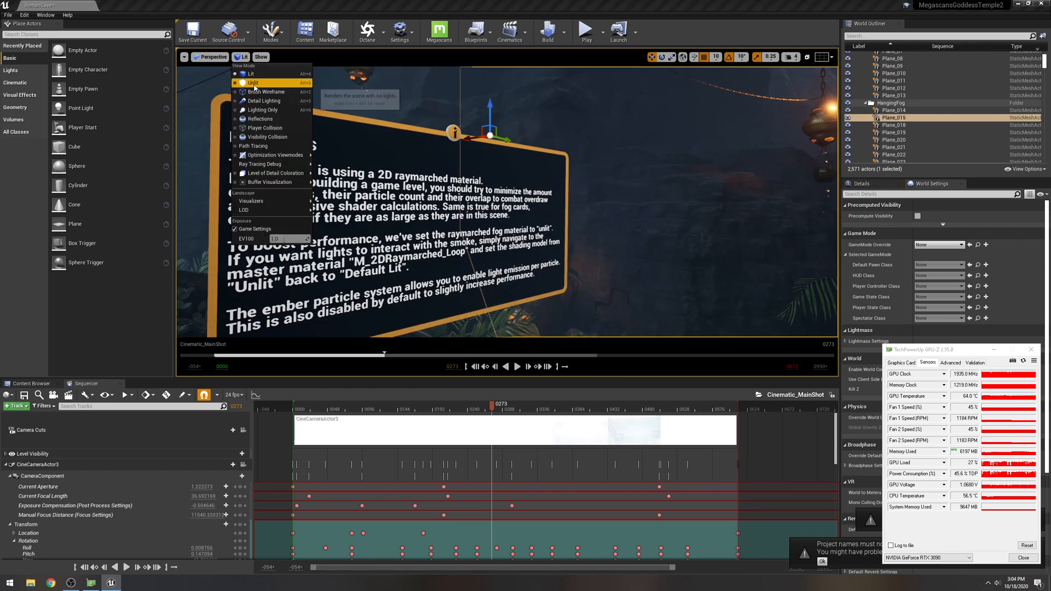
left_click(253, 83)
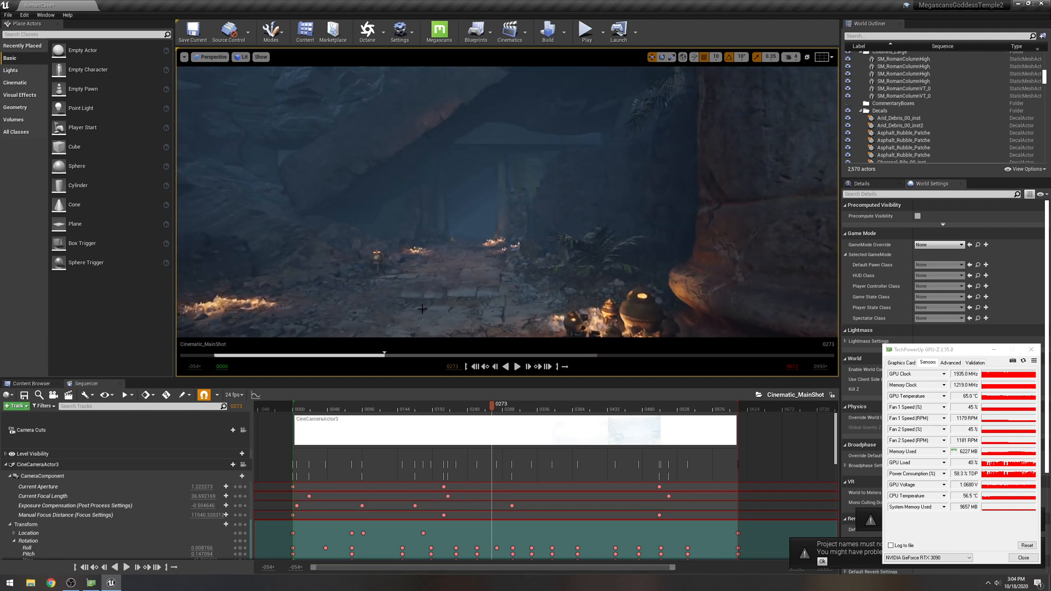
Step: Pilot CineCameraActor3 to preview the main shot through its cine camera
left_click(509, 30)
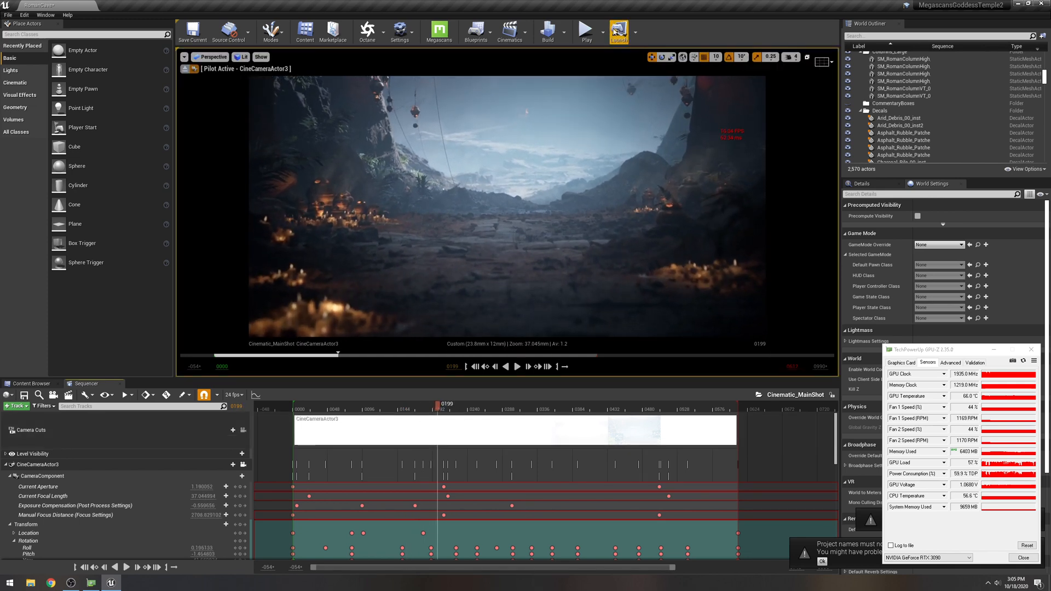
Step: Play the Cinematic_CandlesCloseup sequence to its end and return to the editor camera
left_click(510, 27)
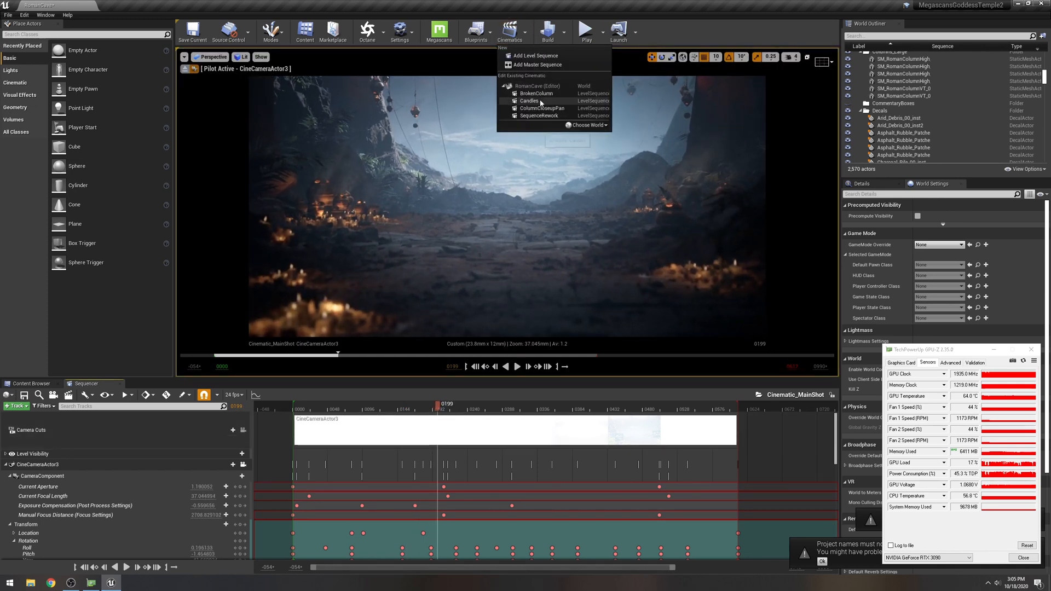
left_click(530, 100)
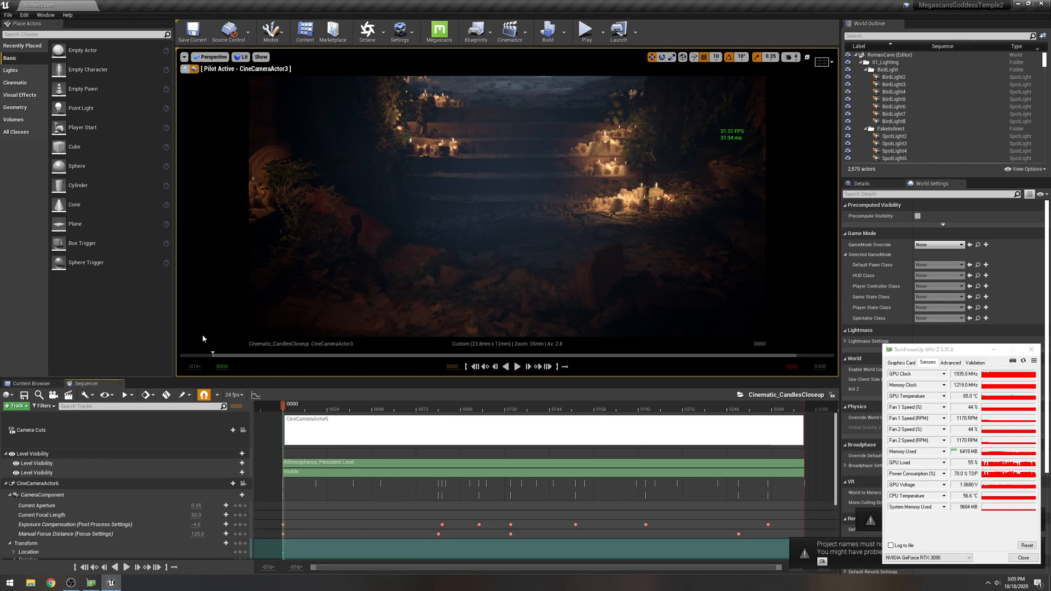
left_click(210, 57)
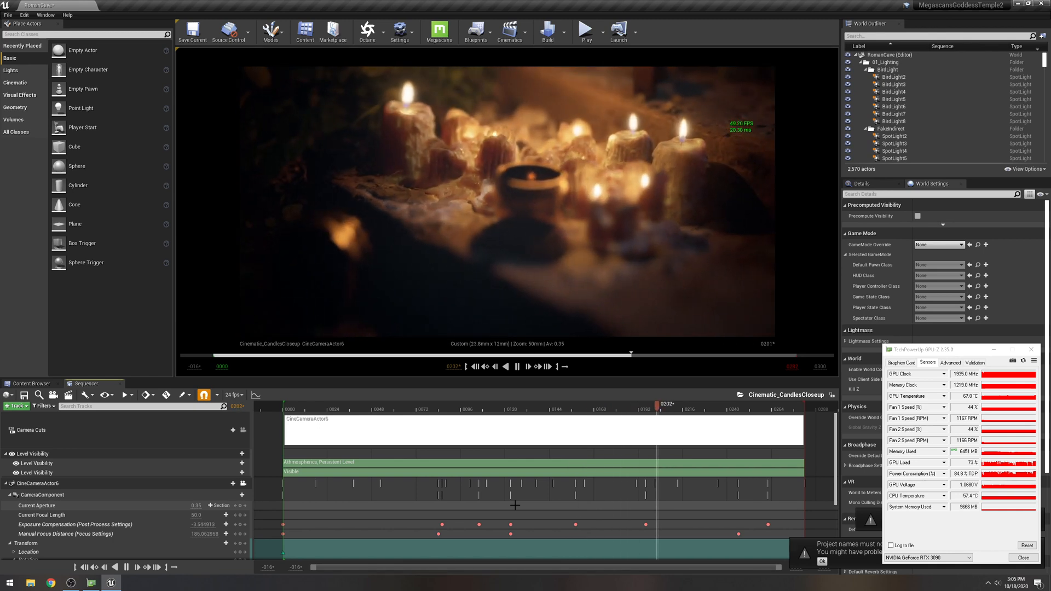
left_click(516, 367)
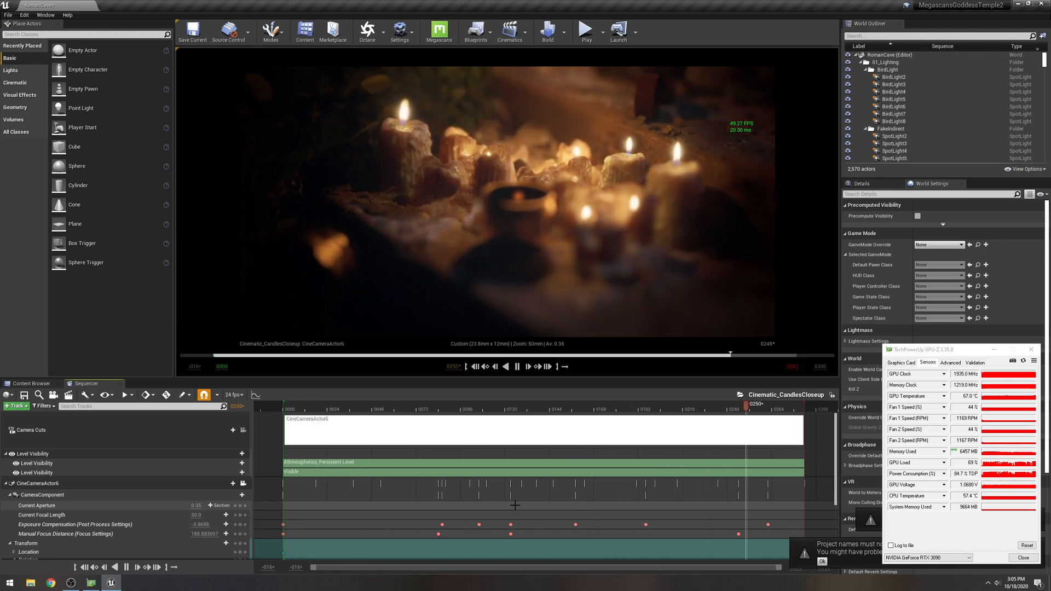
left_click(516, 367)
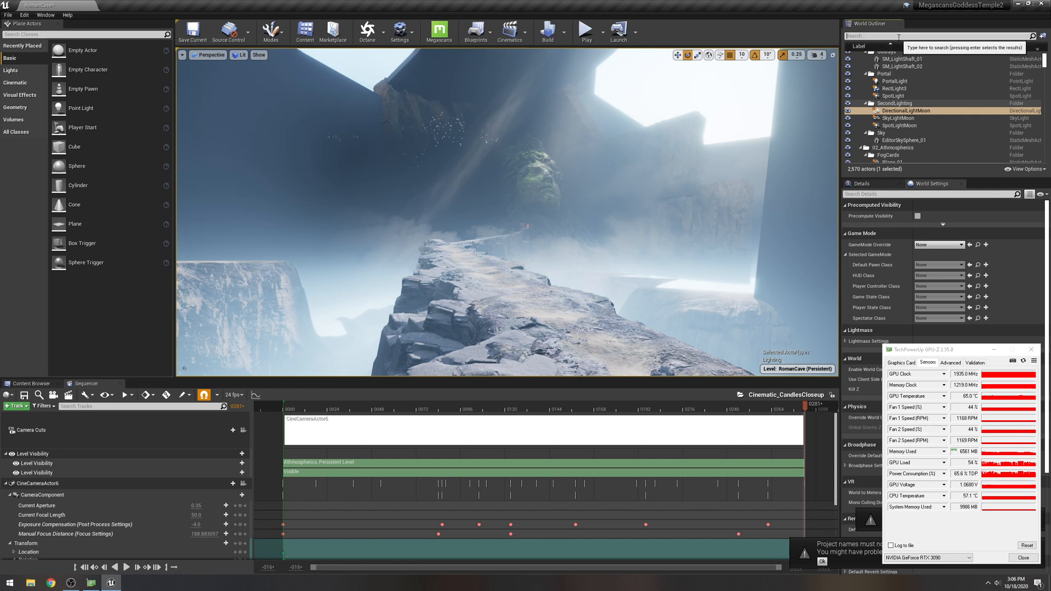
Step: Filter the World Outliner by 'post' and select PostProcessVolume to edit its settings
type("post")
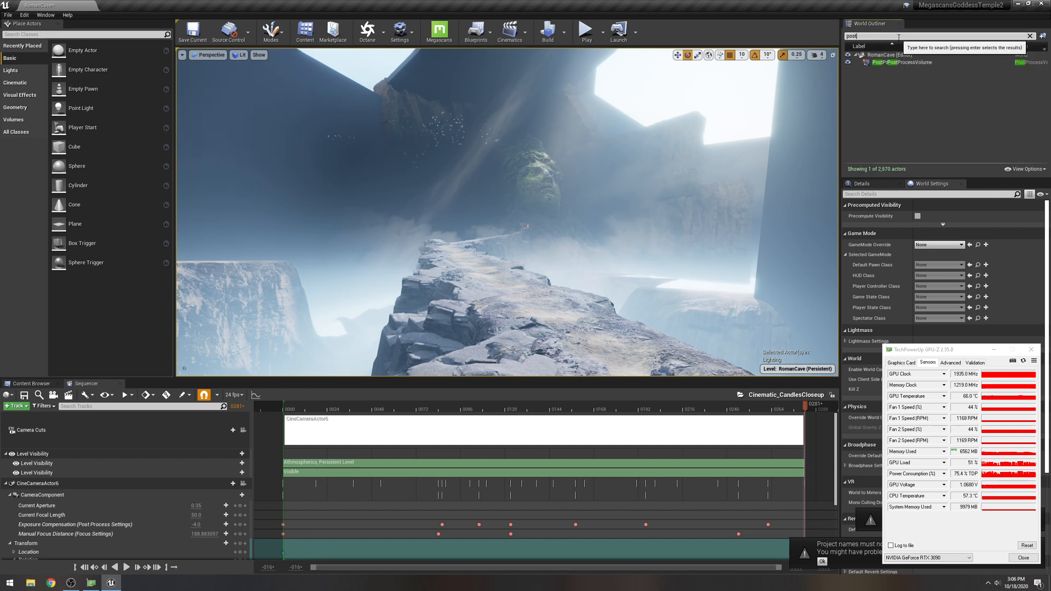
left_click(899, 61)
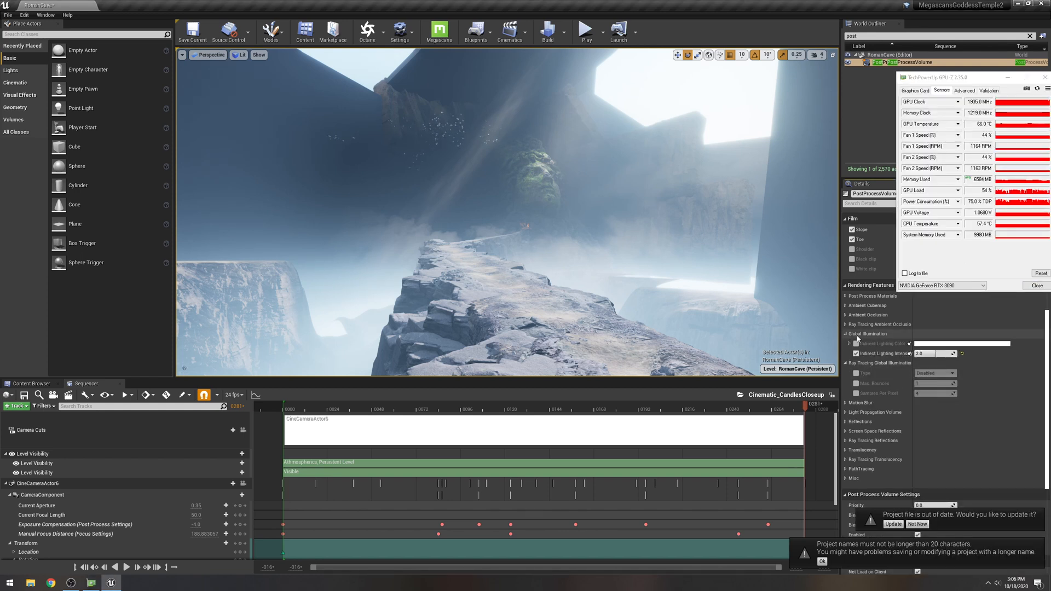
Step: Enable Ray Tracing Ambient Occlusion and set the Reflections type to Ray Tracing
left_click(845, 324)
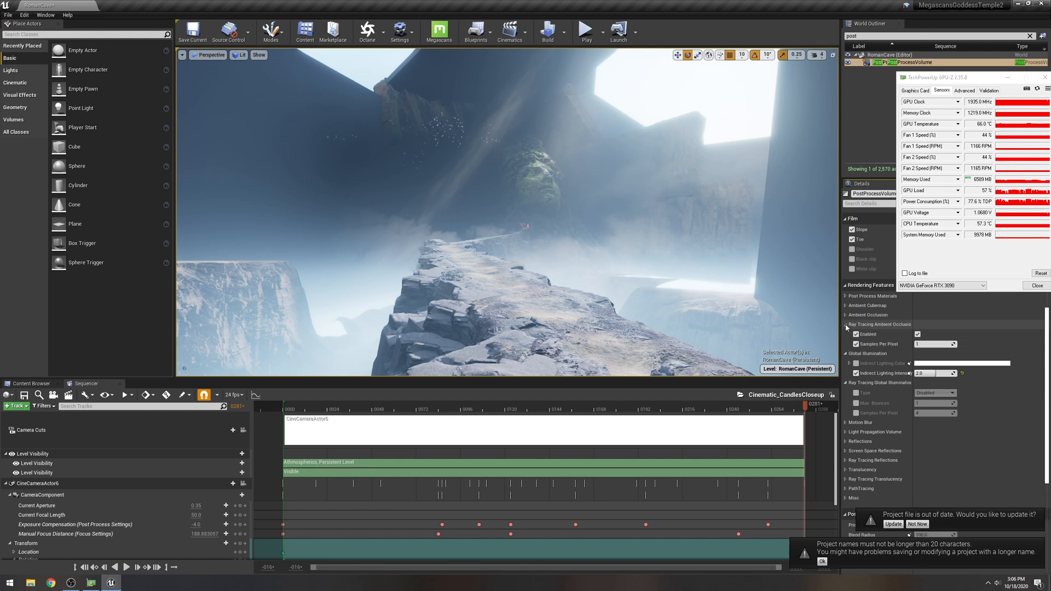
left_click(845, 315)
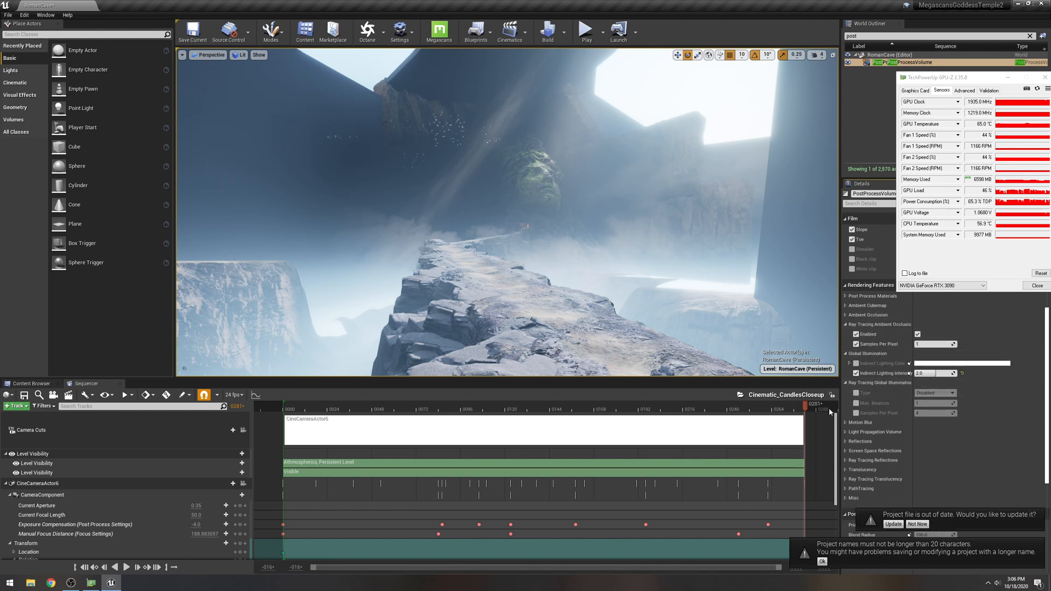
left_click(845, 441)
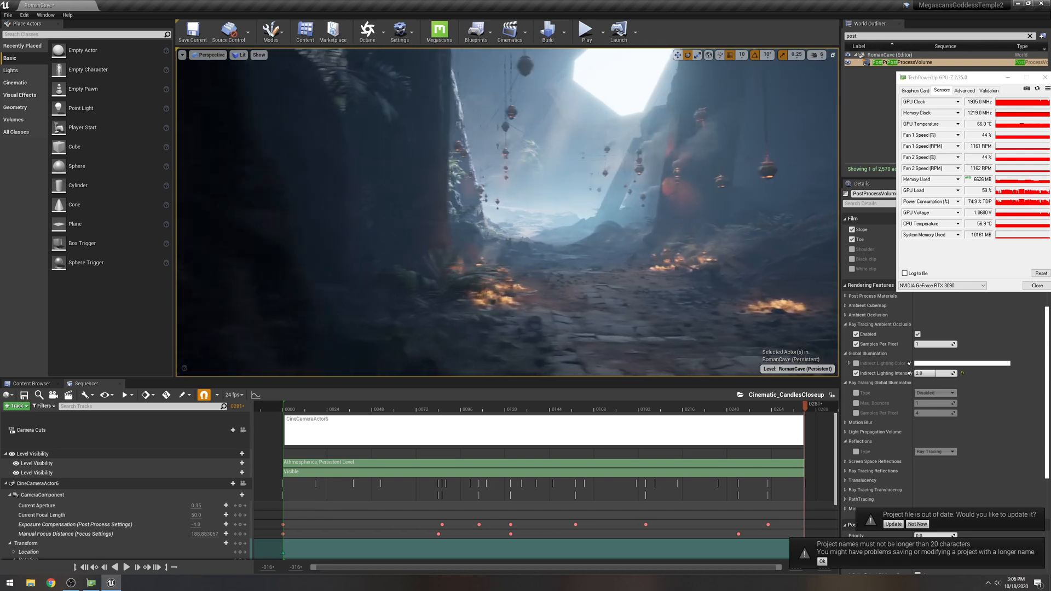
left_click(812, 54)
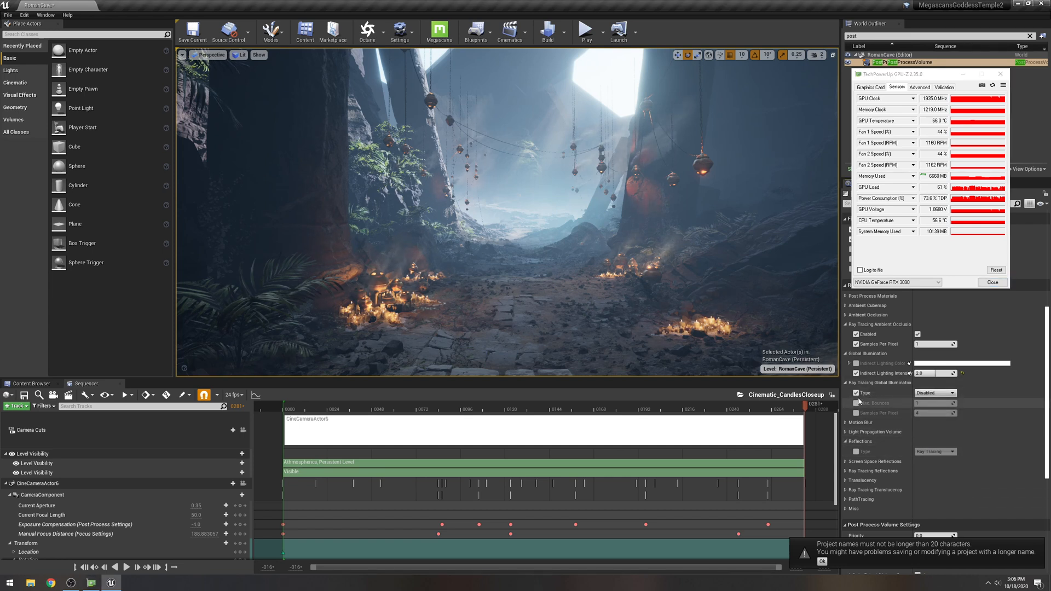
Step: Set Ray Tracing Global Illumination type to Brute Force on the post-process volume
left_click(935, 392)
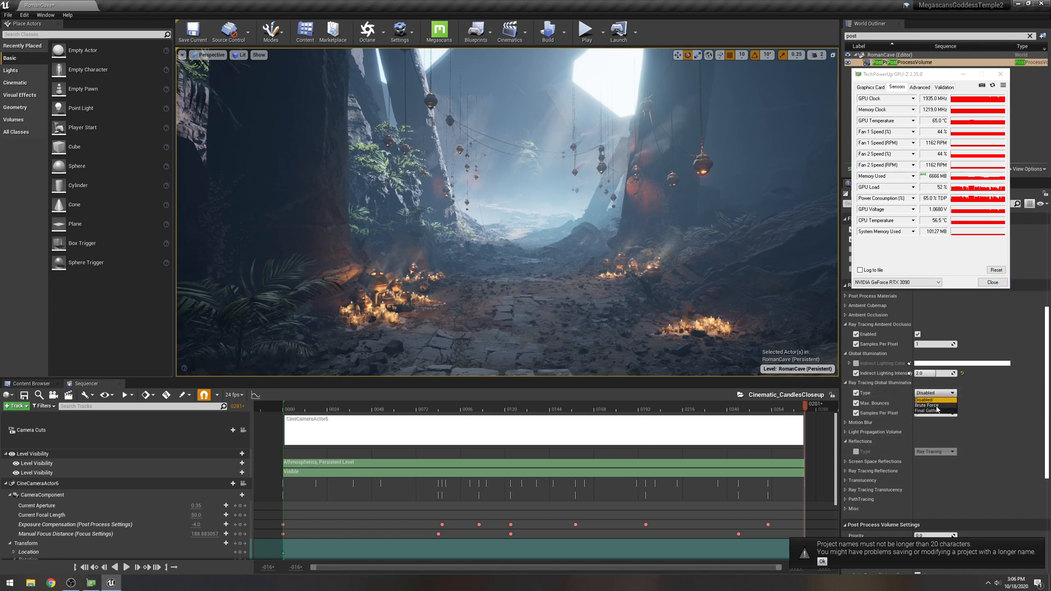
left_click(926, 405)
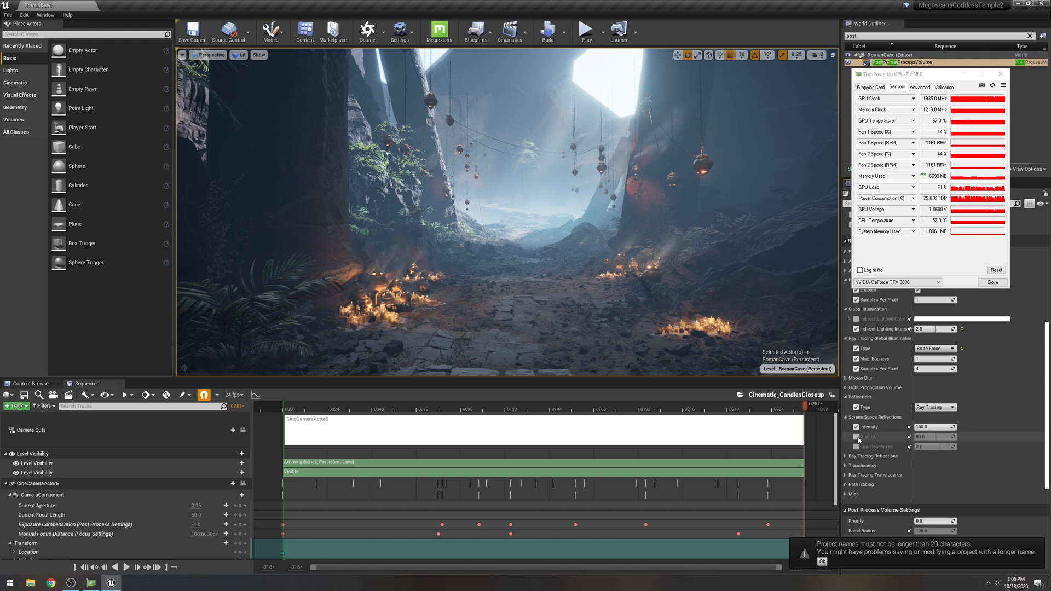
Step: Disable the screen space reflection override and view the candlelit main shot through CineCameraActor3
left_click(845, 456)
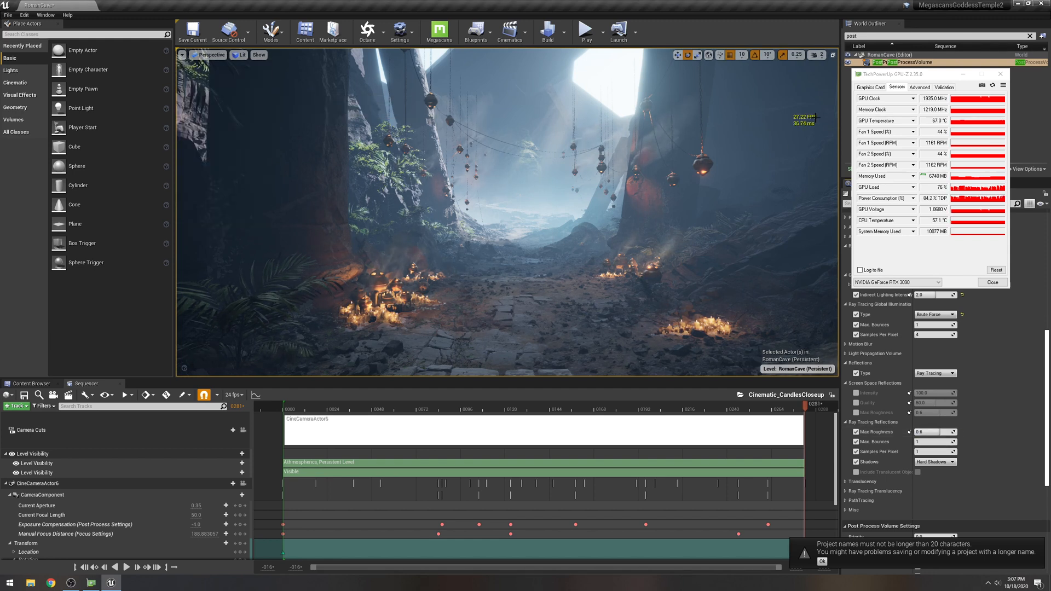
left_click(510, 29)
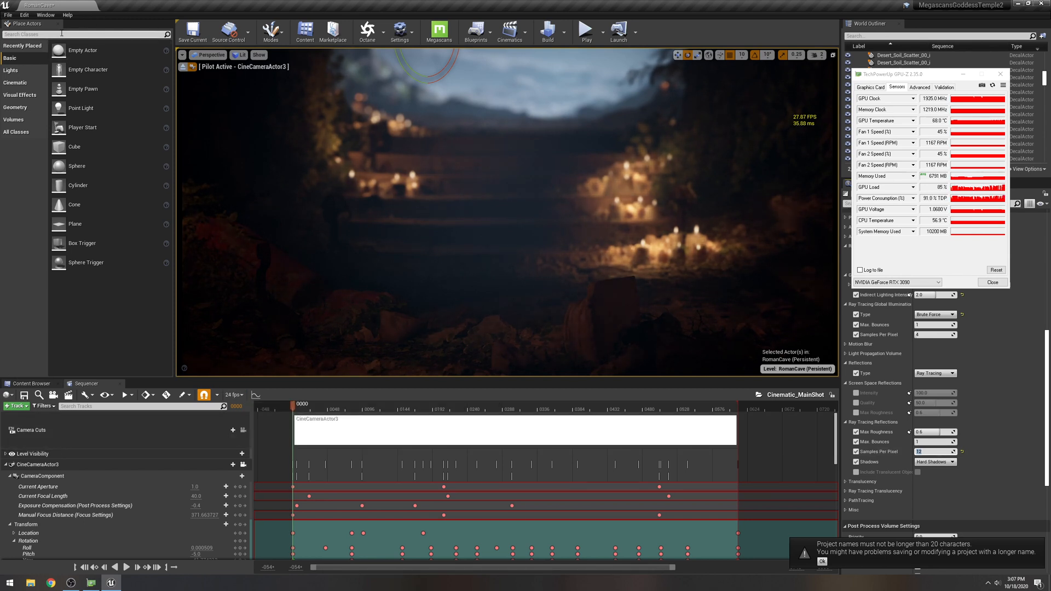
Step: Show the Output Log and query r.RayTracing, which reports a value of 1
left_click(49, 16)
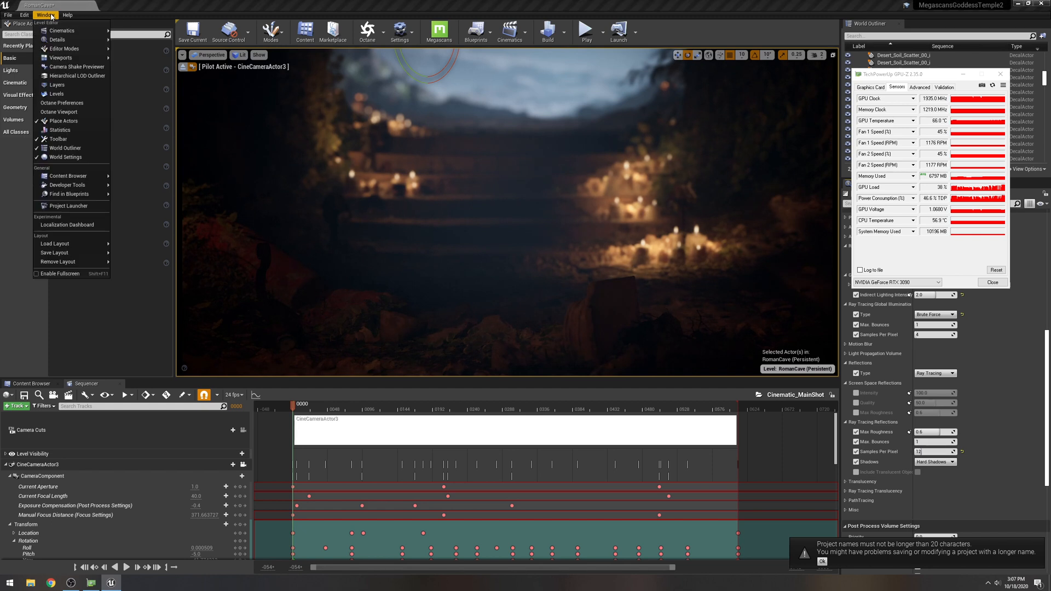
mouse_move(71, 185)
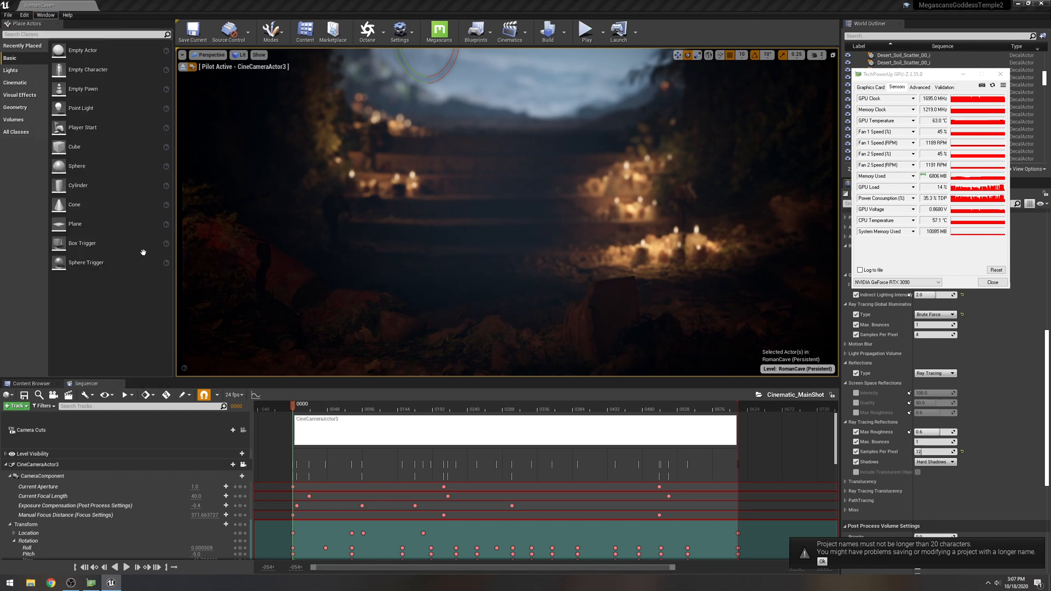
left_click(149, 383)
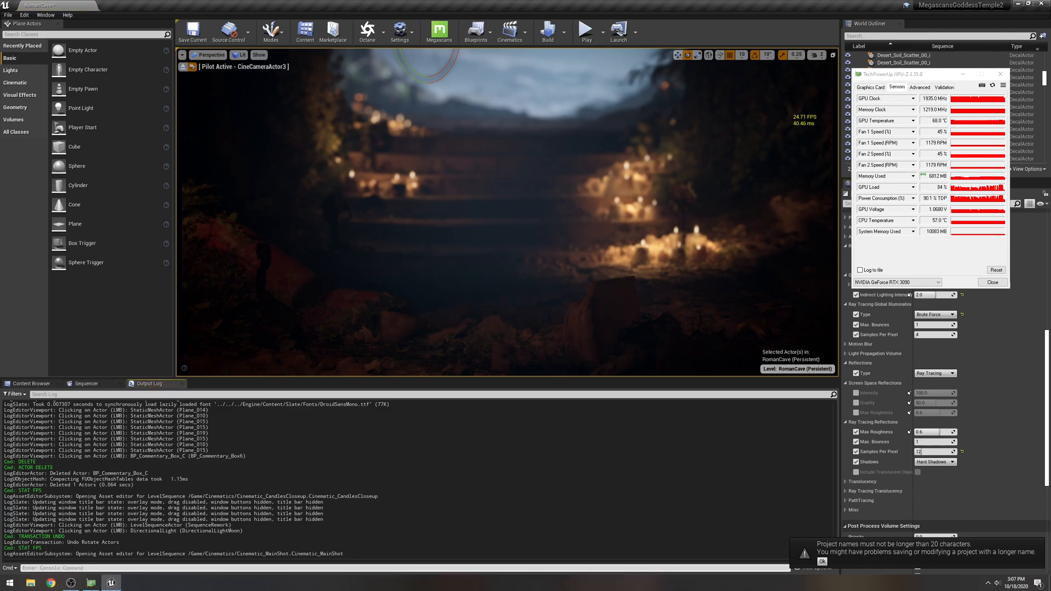
type("te")
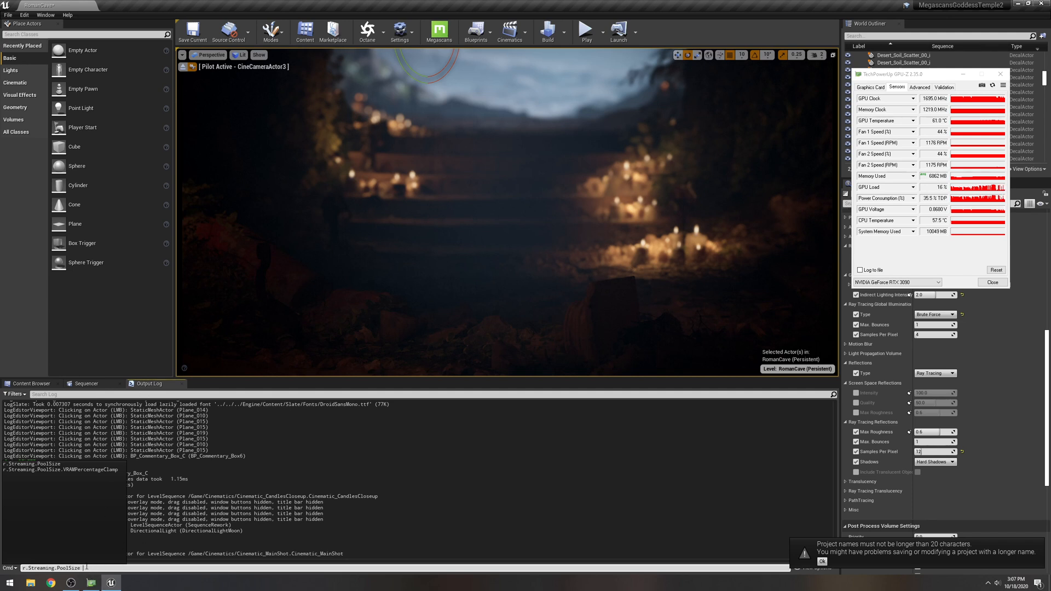
type("ray")
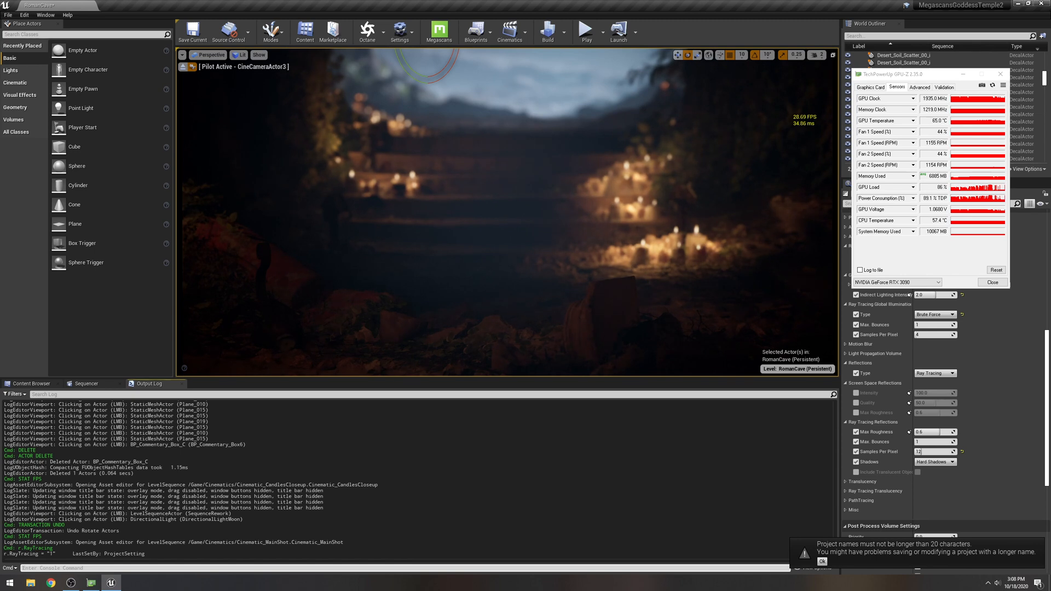
Step: Set the ray tracing reflections Shadows option to Area Shadows instead of hard shadows
left_click(935, 460)
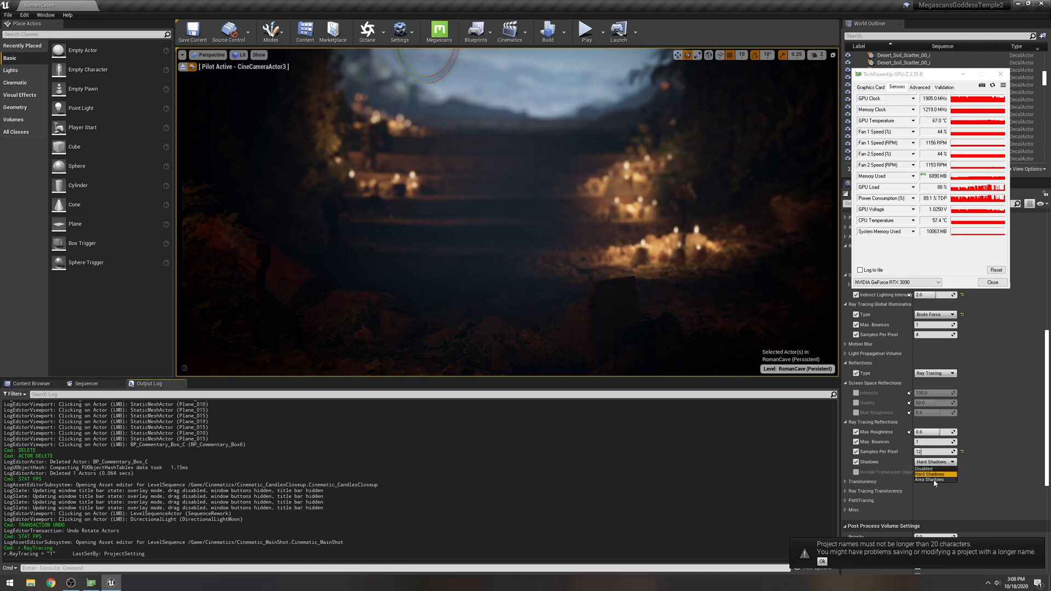
left_click(934, 480)
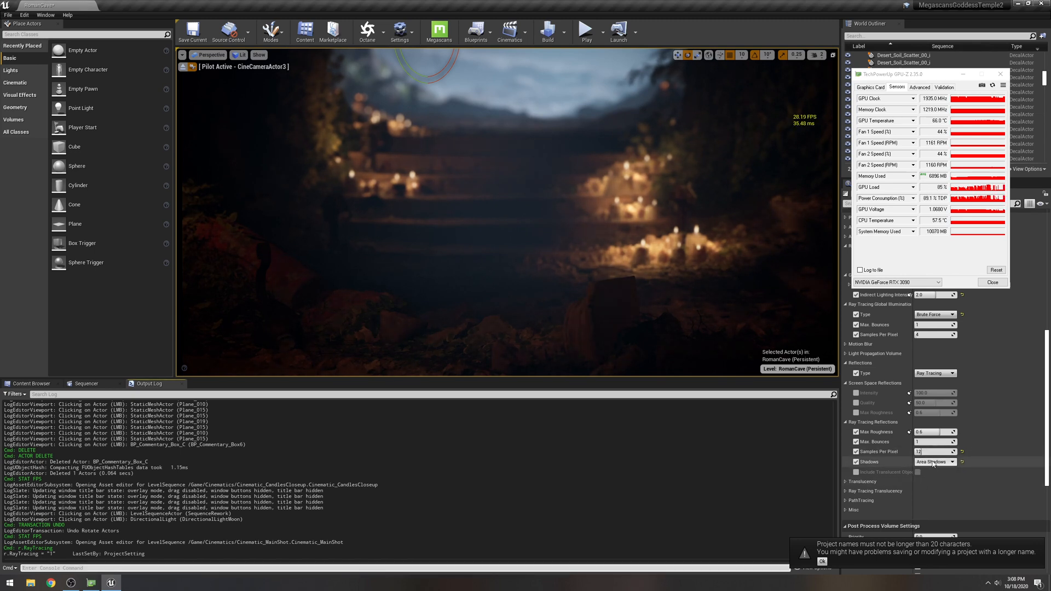
left_click(934, 462)
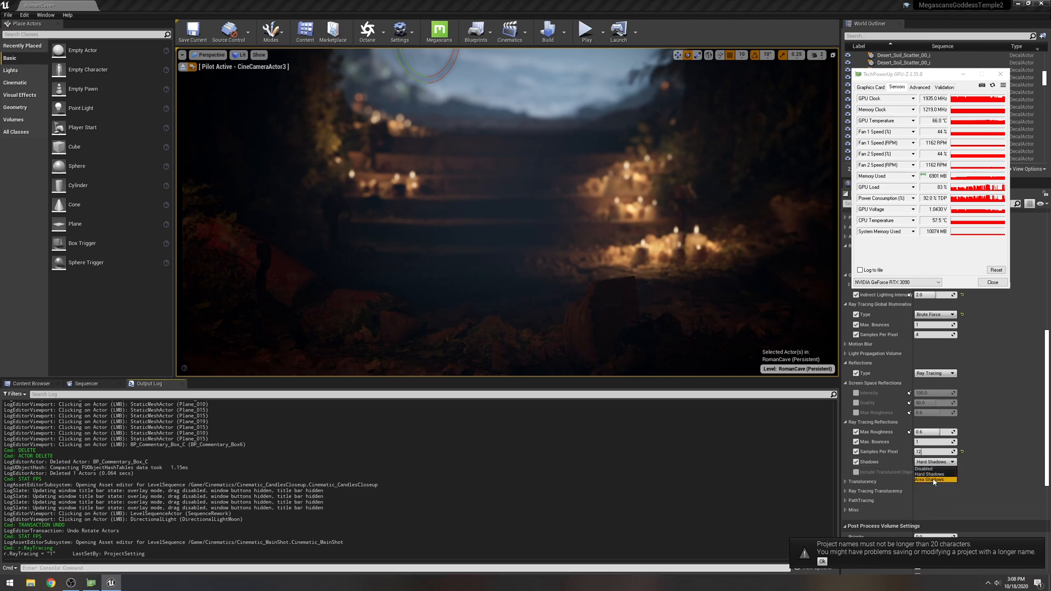
left_click(934, 481)
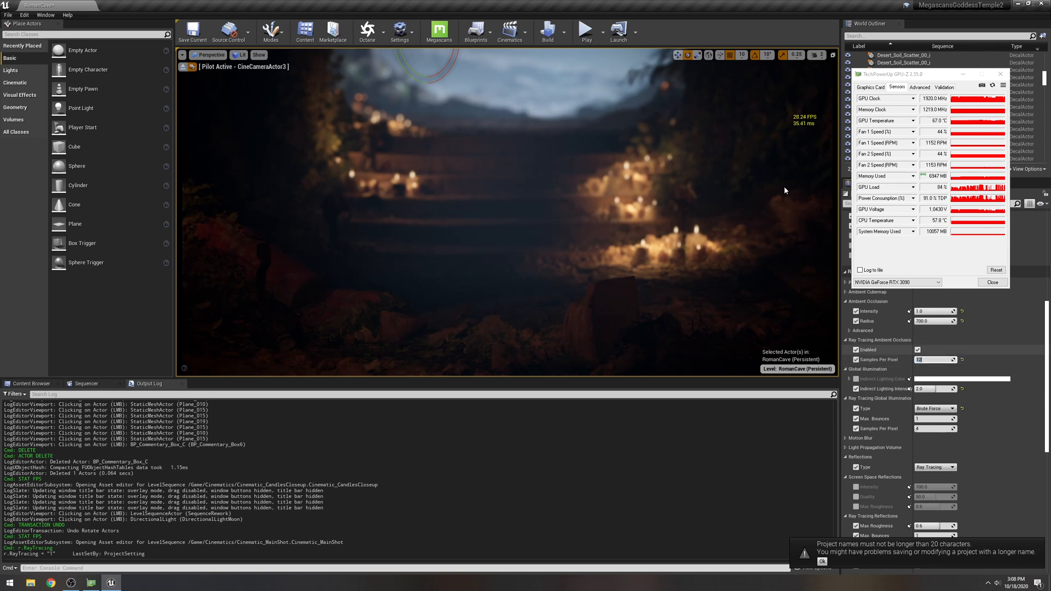
Step: Set reflection Samples Per Pixel to 64 and scrub the main shot to frame 86
scroll("down", 3)
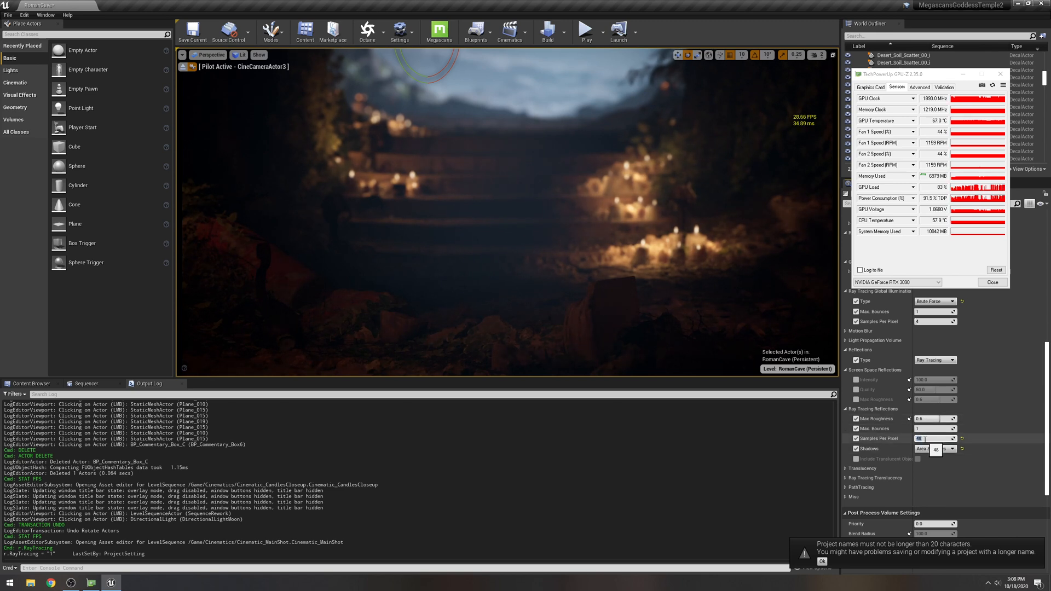
left_click(86, 384)
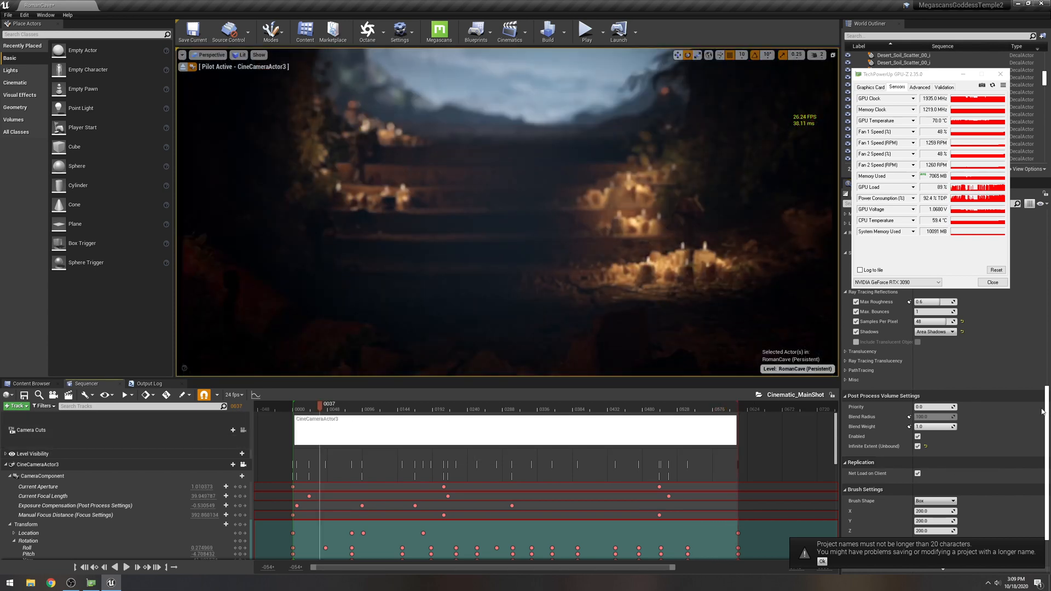
scroll("down", 3)
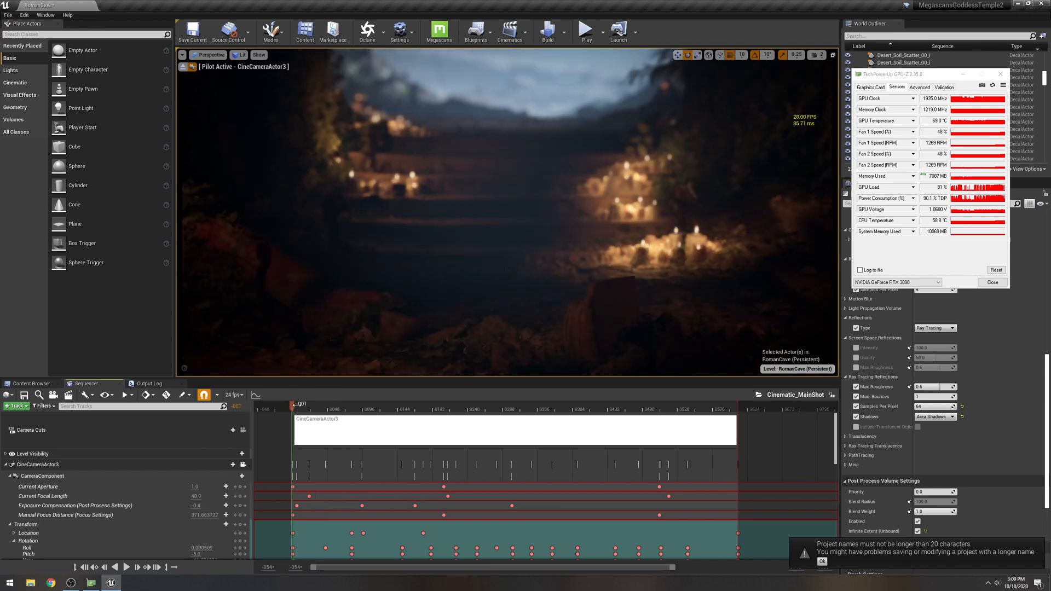
left_click_drag(291, 405, 327, 405)
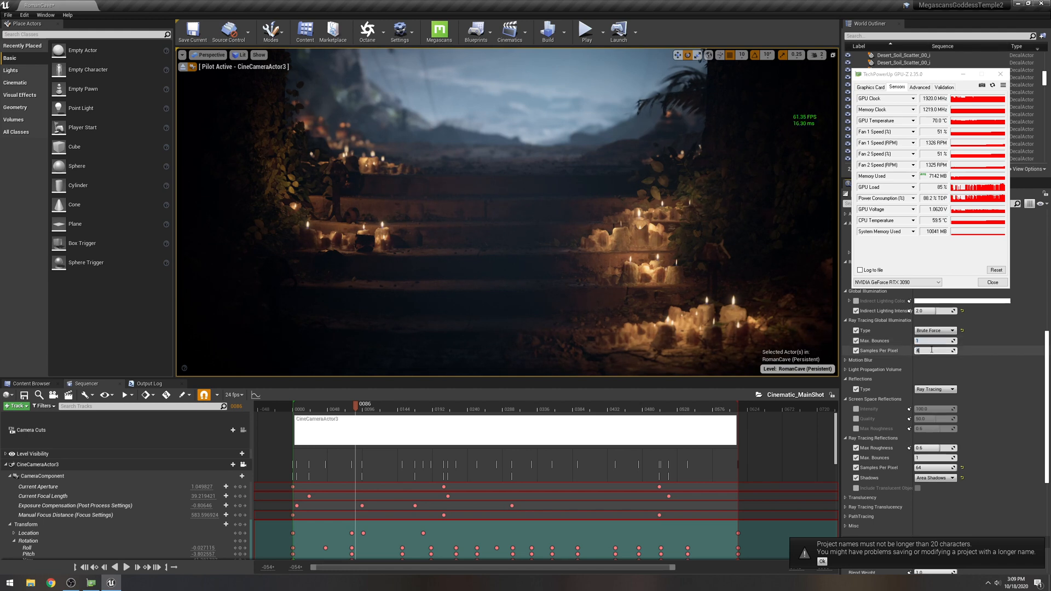
Step: Switch ray tracing global illumination from Brute Force to Final Gather and show the candles closeup shot
left_click(935, 331)
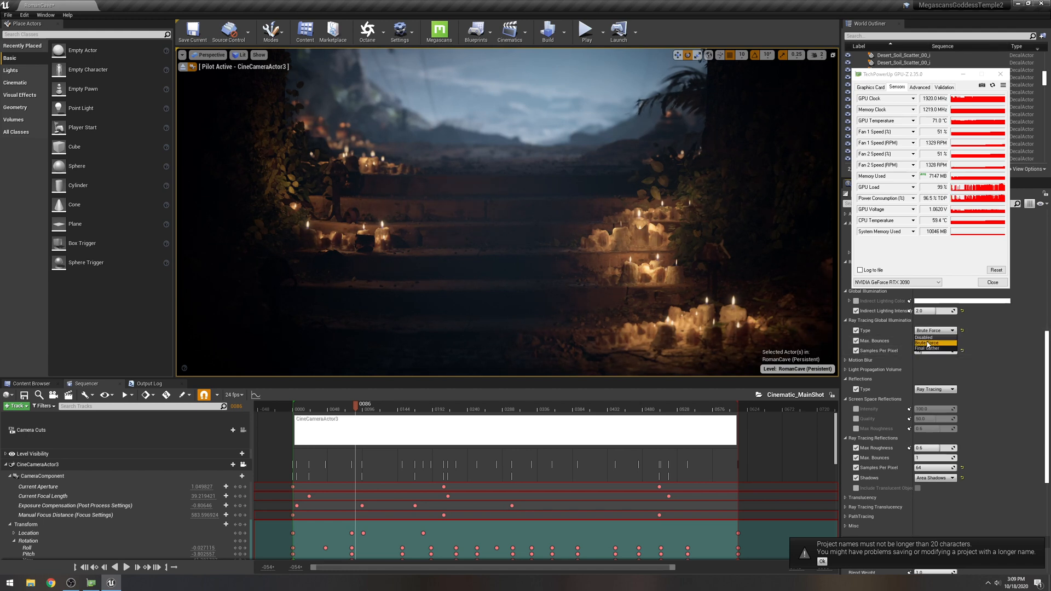
left_click(927, 348)
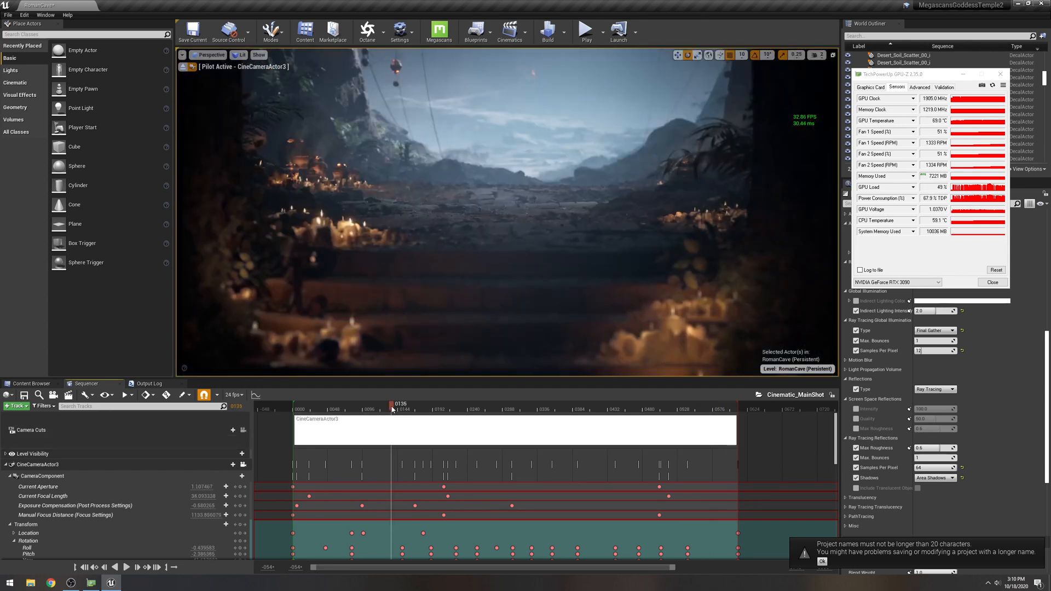
left_click(509, 31)
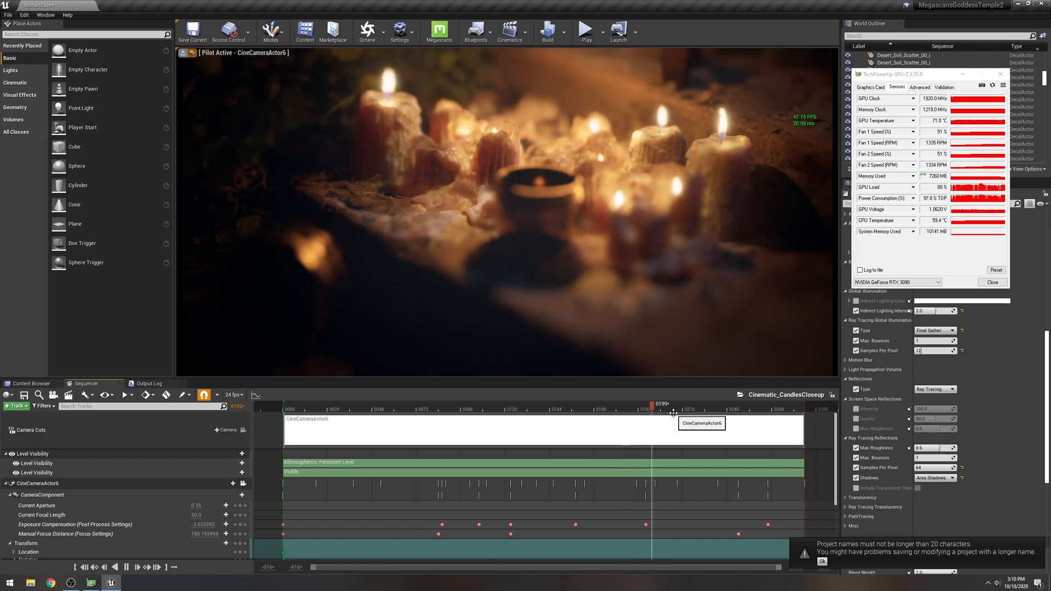
Step: Move the Cinematic_CandlesCloseup playhead to its final frame and deselect the actor
left_click_drag(672, 408, 739, 408)
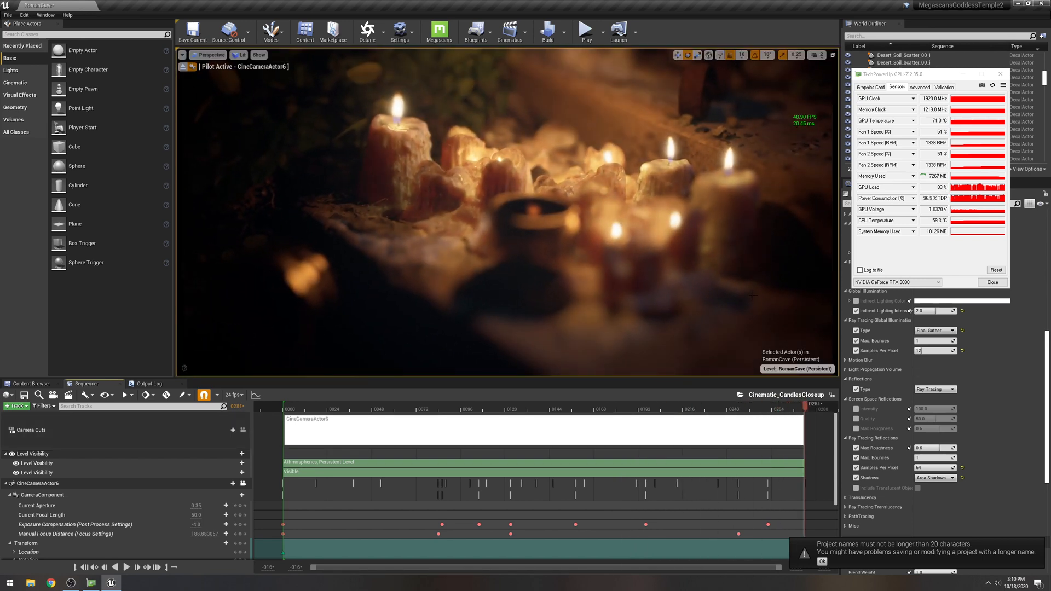
left_click(588, 27)
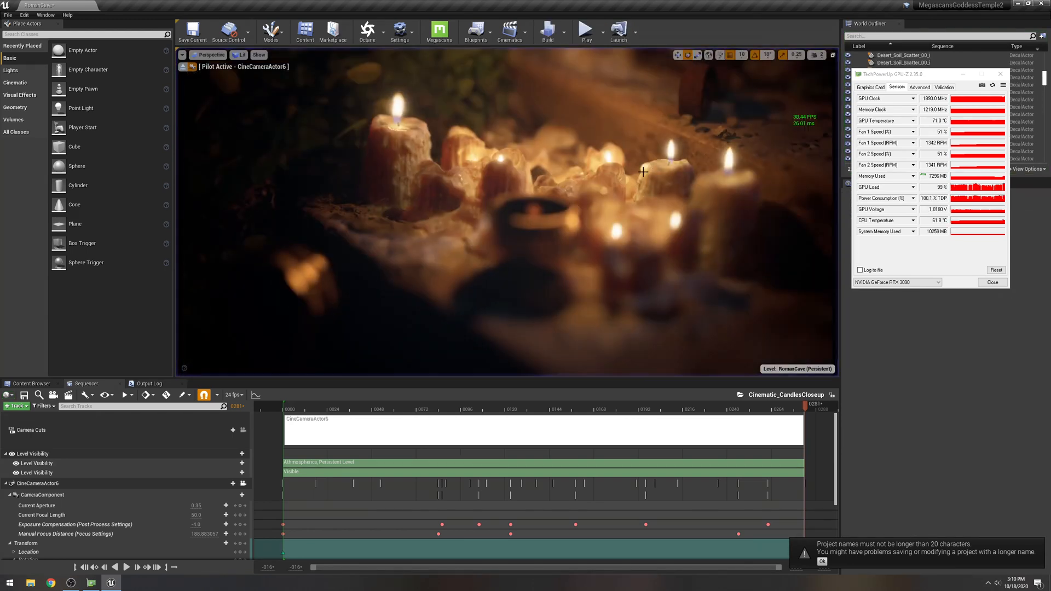
Step: Switch to the Cinematic Viewport with the FPS readout turned off
left_click(210, 54)
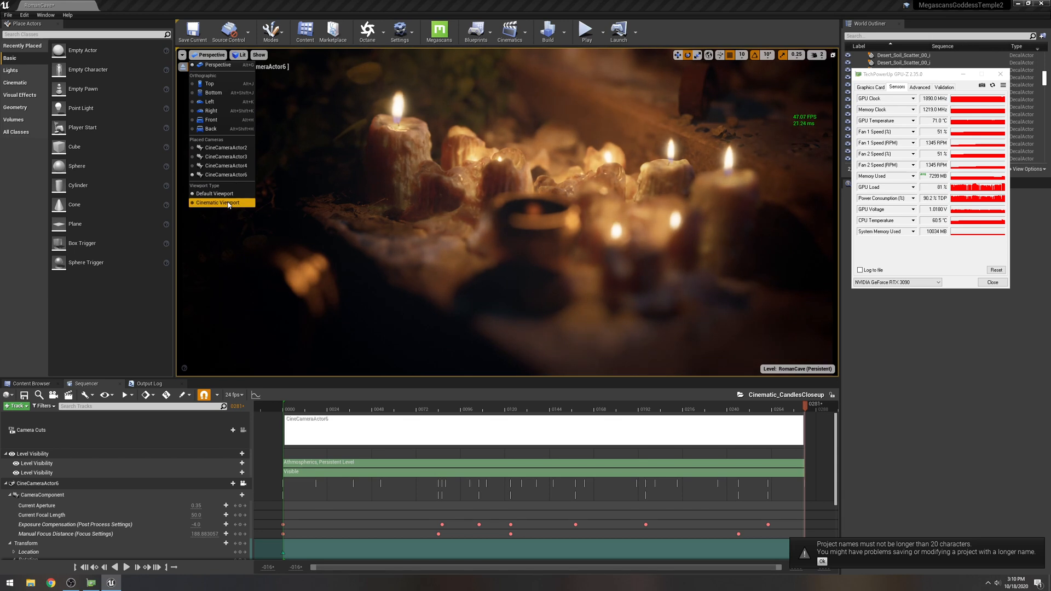
left_click(216, 203)
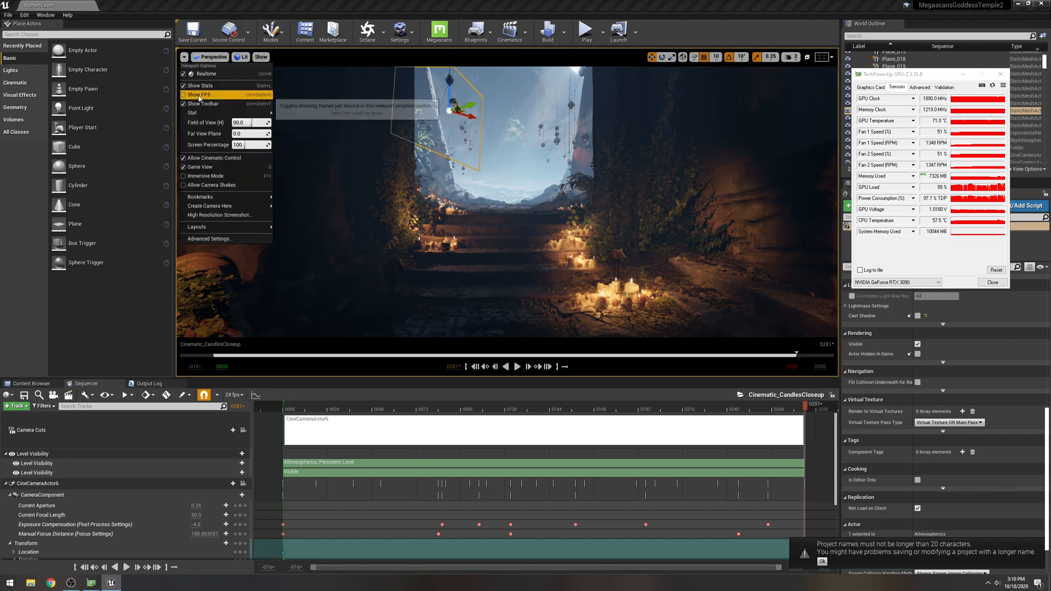
left_click(201, 95)
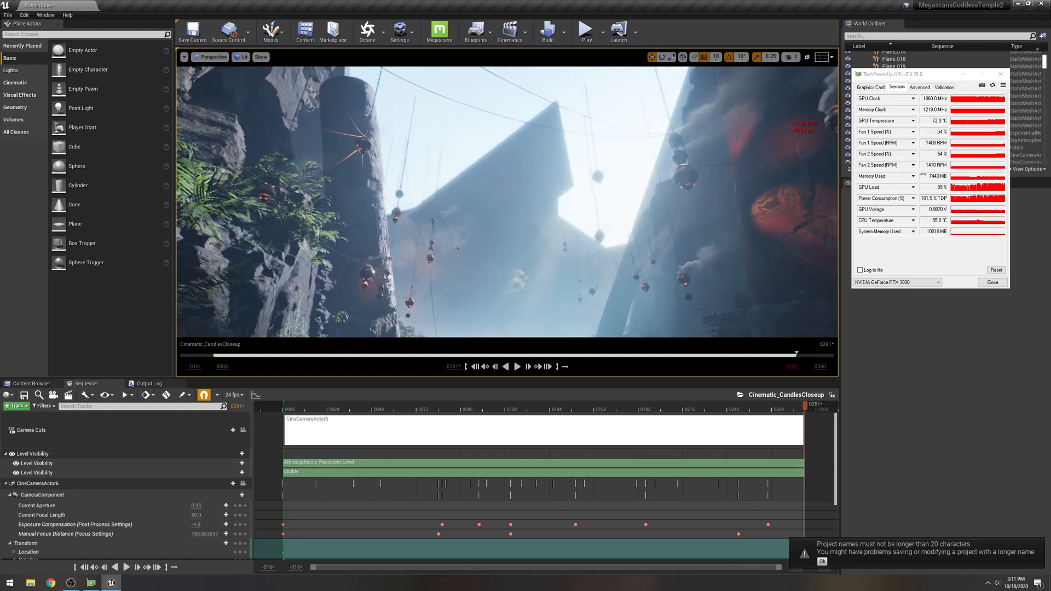
Step: Launch the level as a Standalone Game preview window
left_click(637, 31)
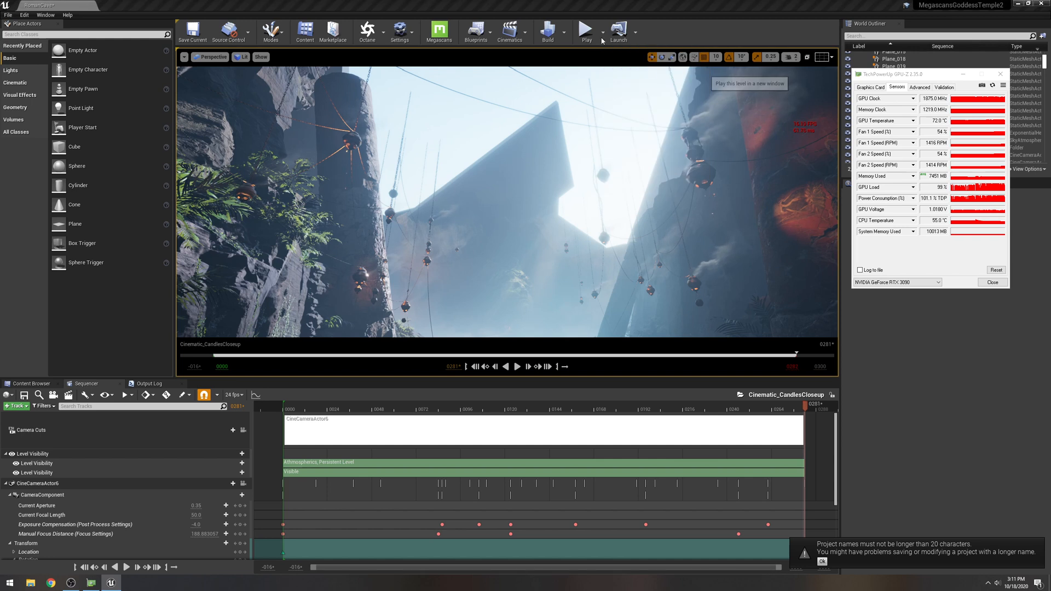
left_click(588, 29)
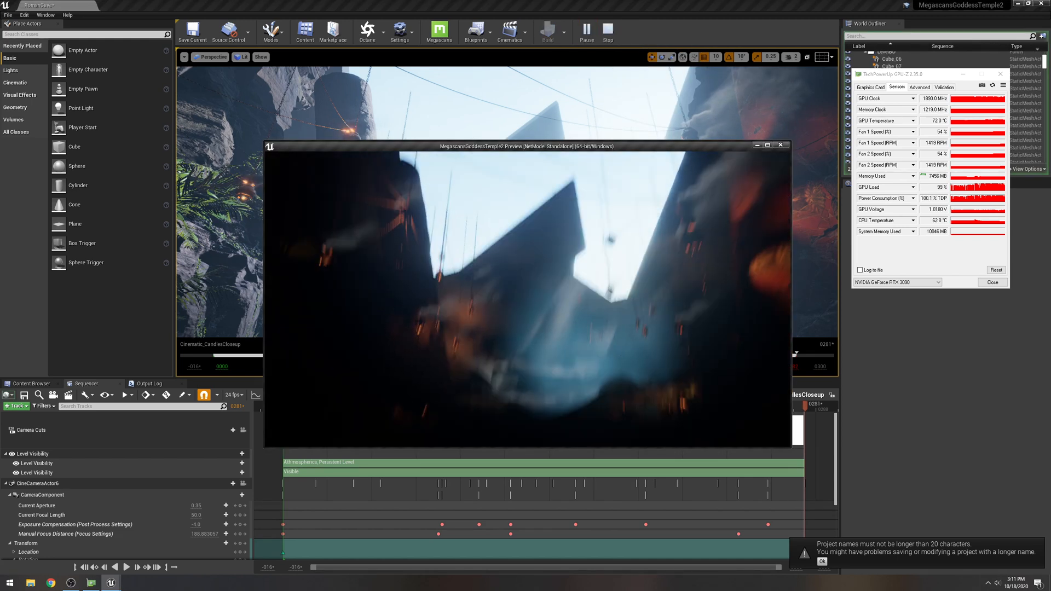